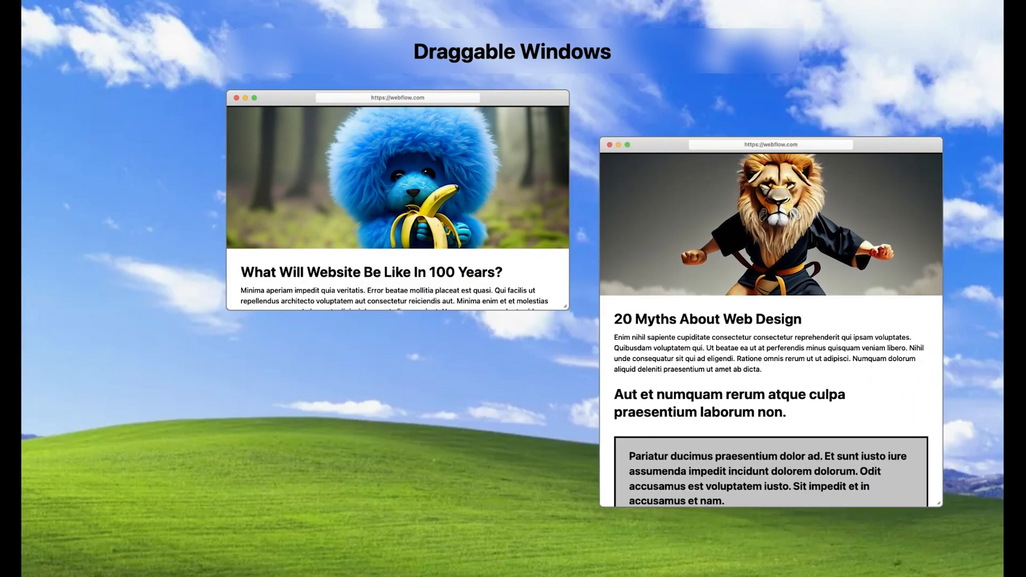
mouse_move(551, 121)
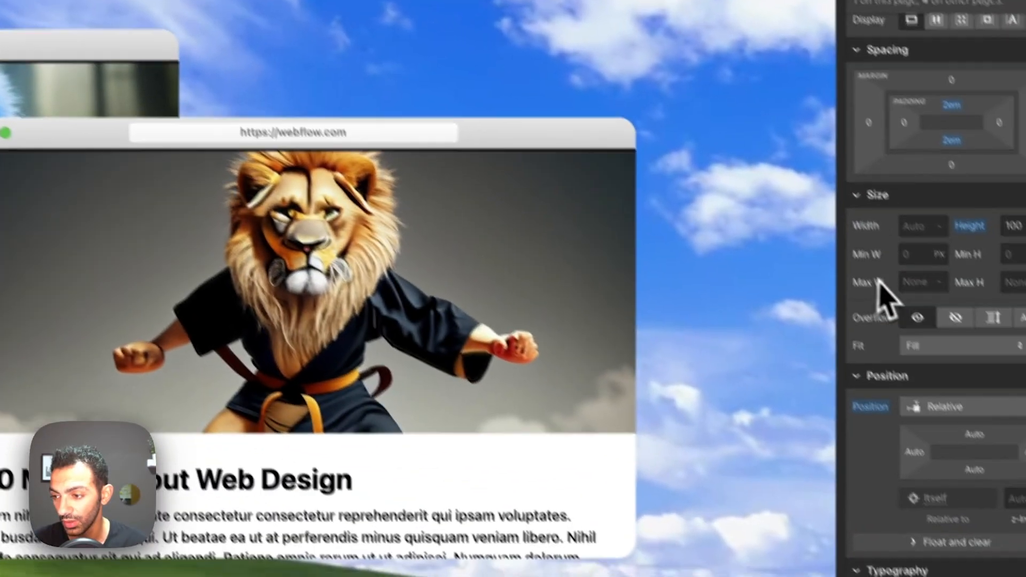
Inspect the card's thumbnail image and select its draggable-window wrapper element
scroll(down, 3)
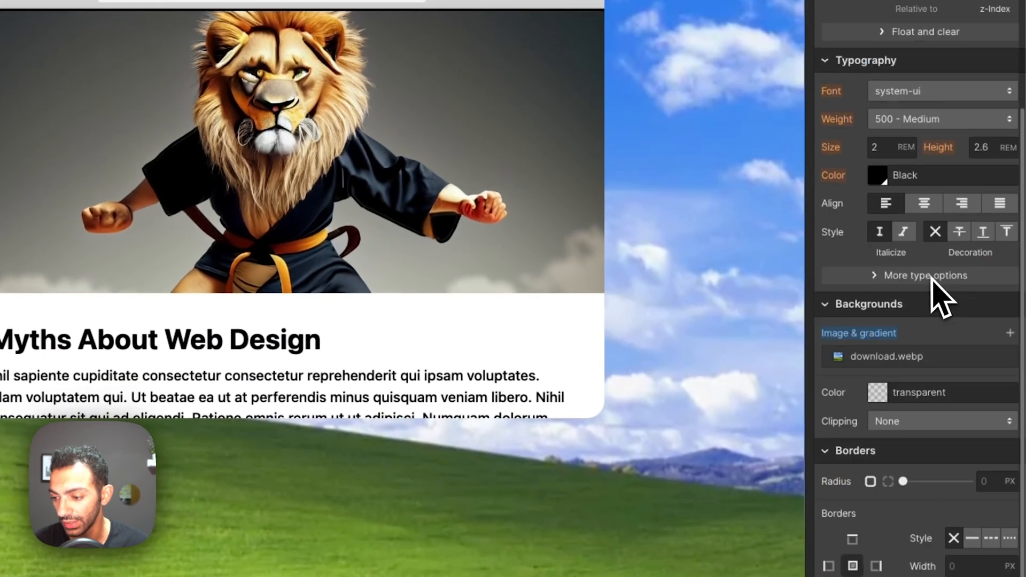
scroll(down, 3)
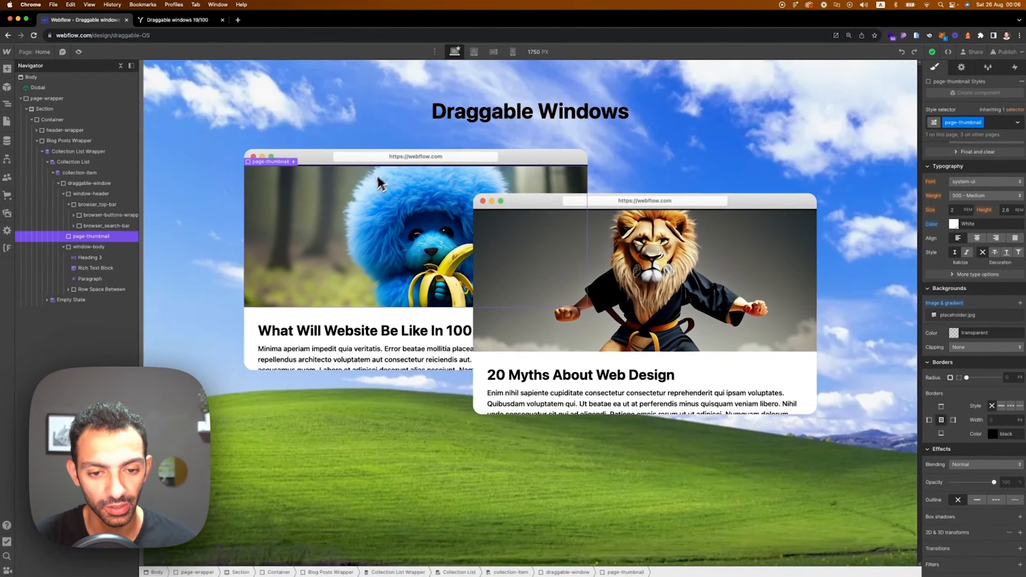
click(74, 161)
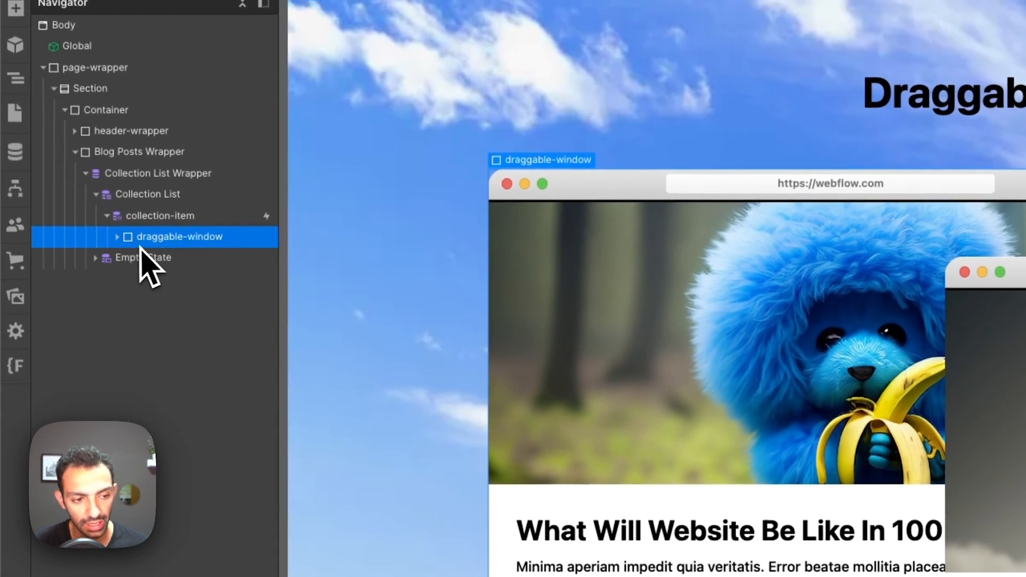
click(126, 236)
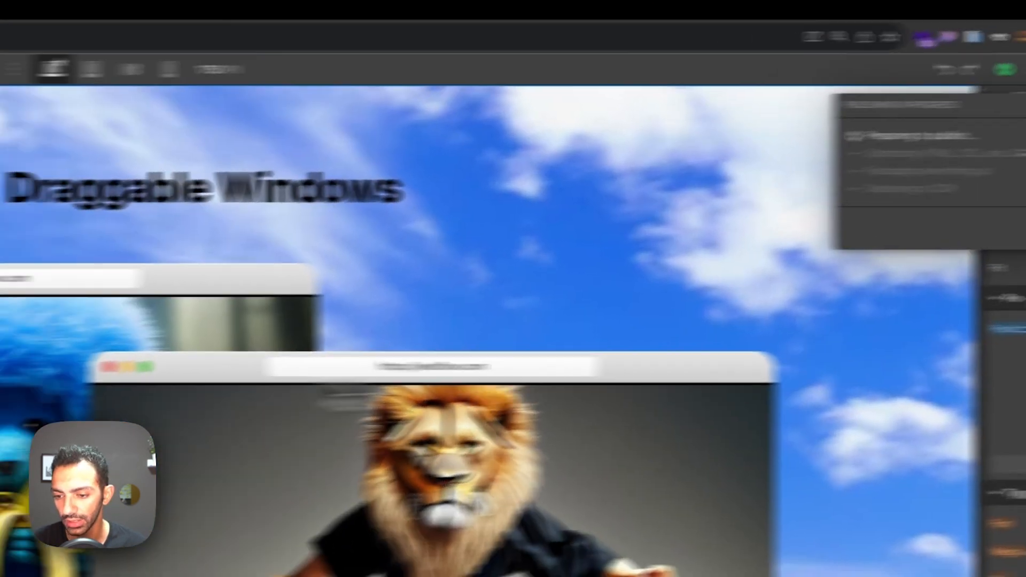
Publish the site to the staging domain and dismiss the publish options
click(992, 104)
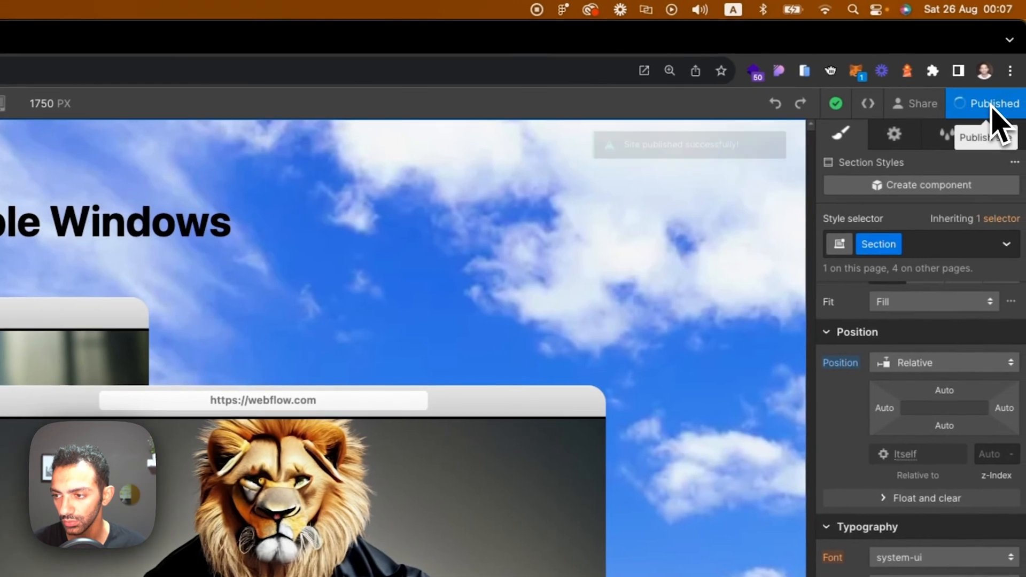
click(351, 39)
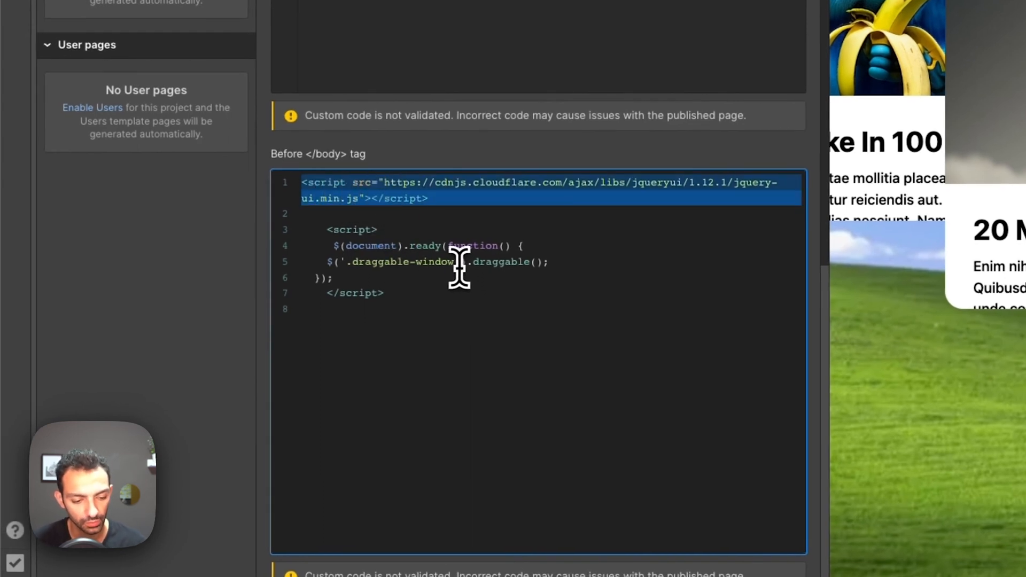
mouse_move(376, 246)
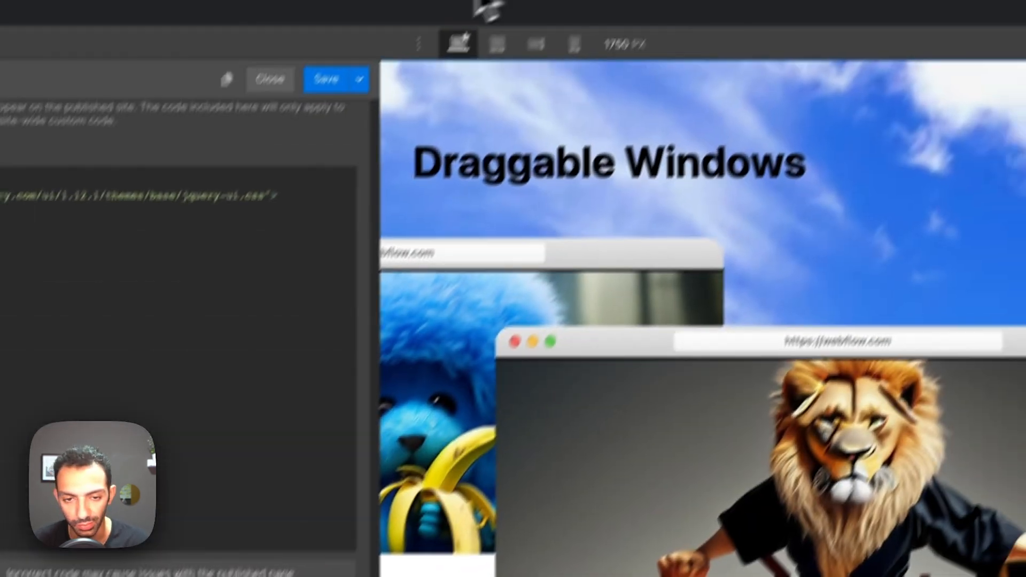
Open the published site to test dragging the browser-style cards
click(987, 104)
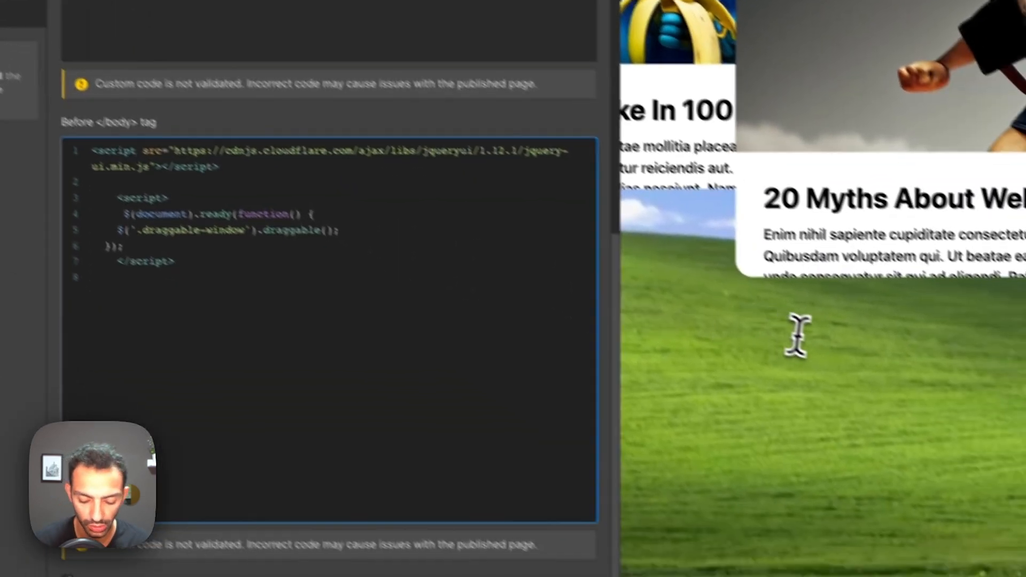
Add $('.draggable-window').resizable(); to the before-body script and start publishing
text($('.draggable-window').resizable();)
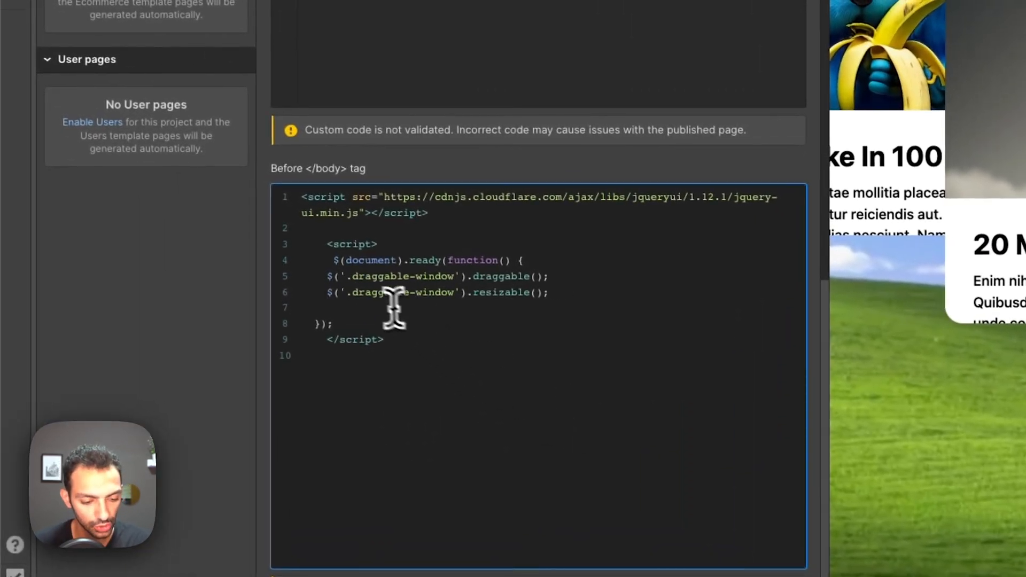
mouse_move(484, 301)
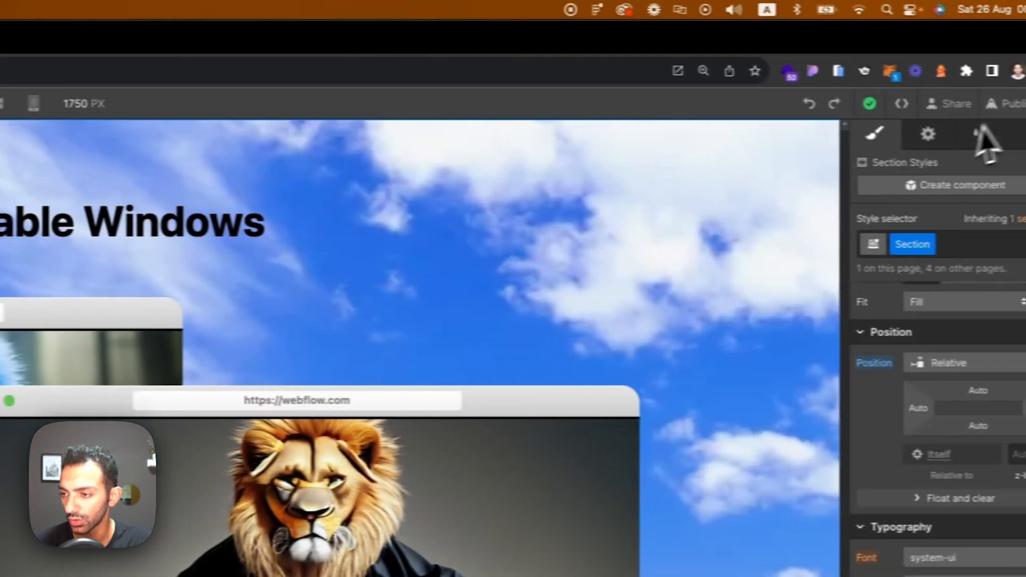
click(1007, 103)
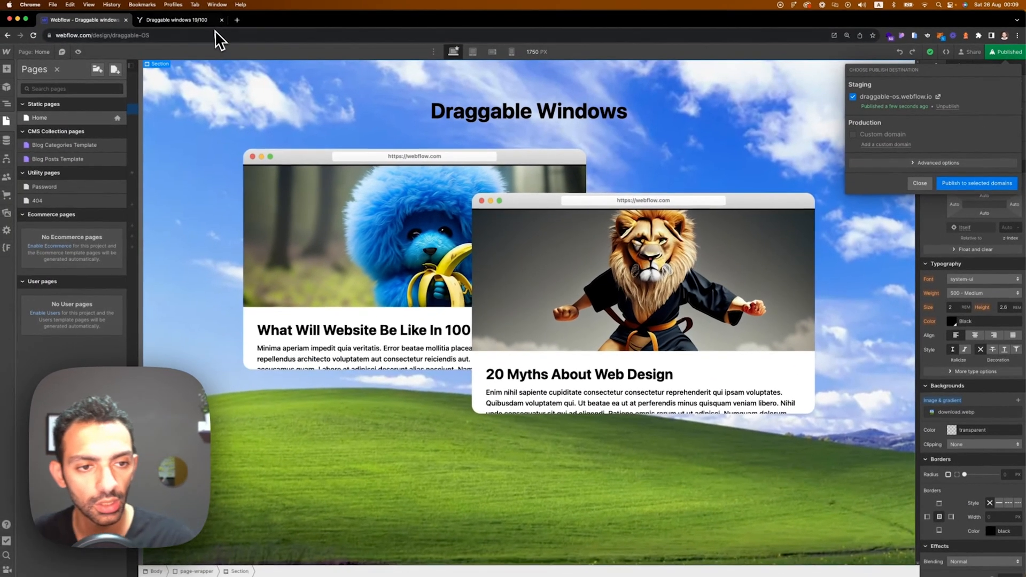
mouse_move(207, 43)
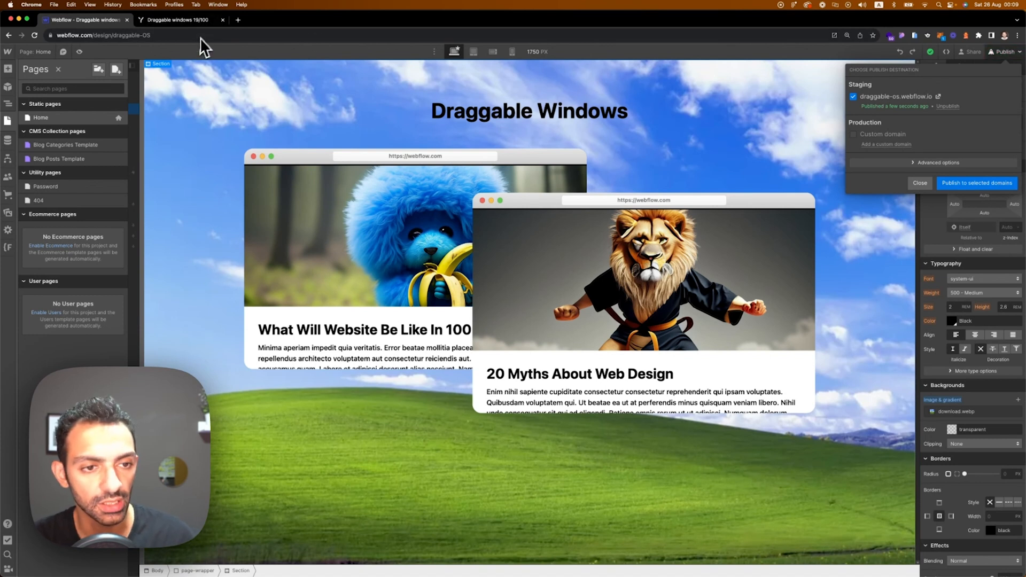
Switch to the published site and check the resized, moved lion card
click(176, 19)
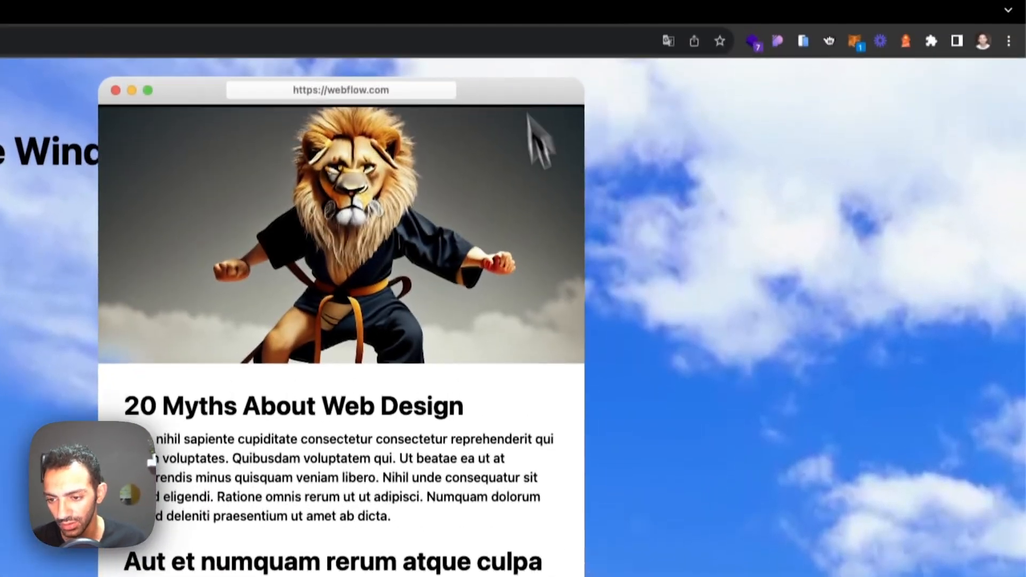
scroll(down, 3)
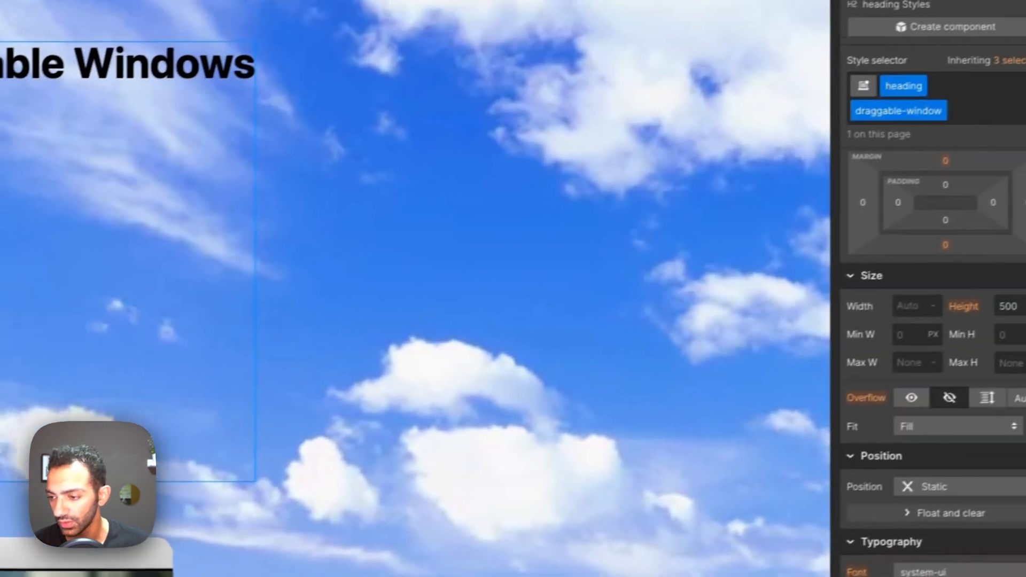
Edit the draggable-window height, replacing 500 px with auto
click(1007, 313)
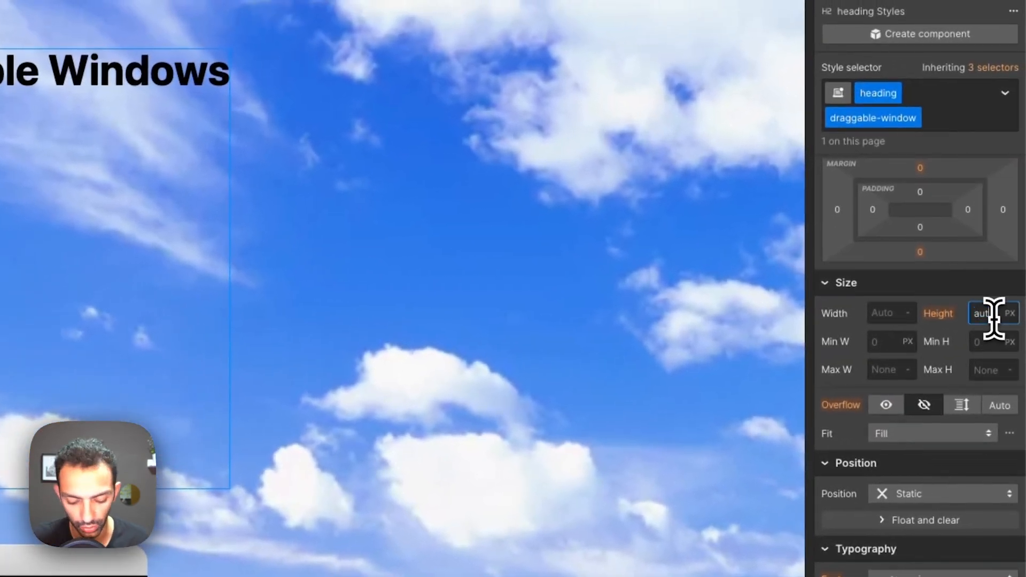